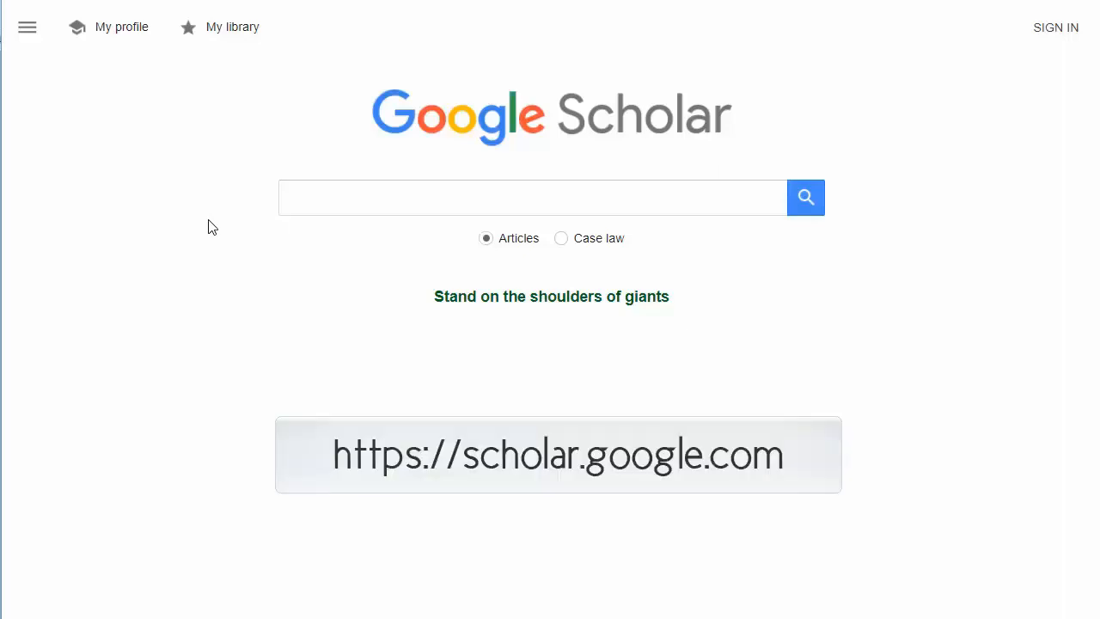
Step: Open the Google Scholar main menu from the top-left icon
click(26, 27)
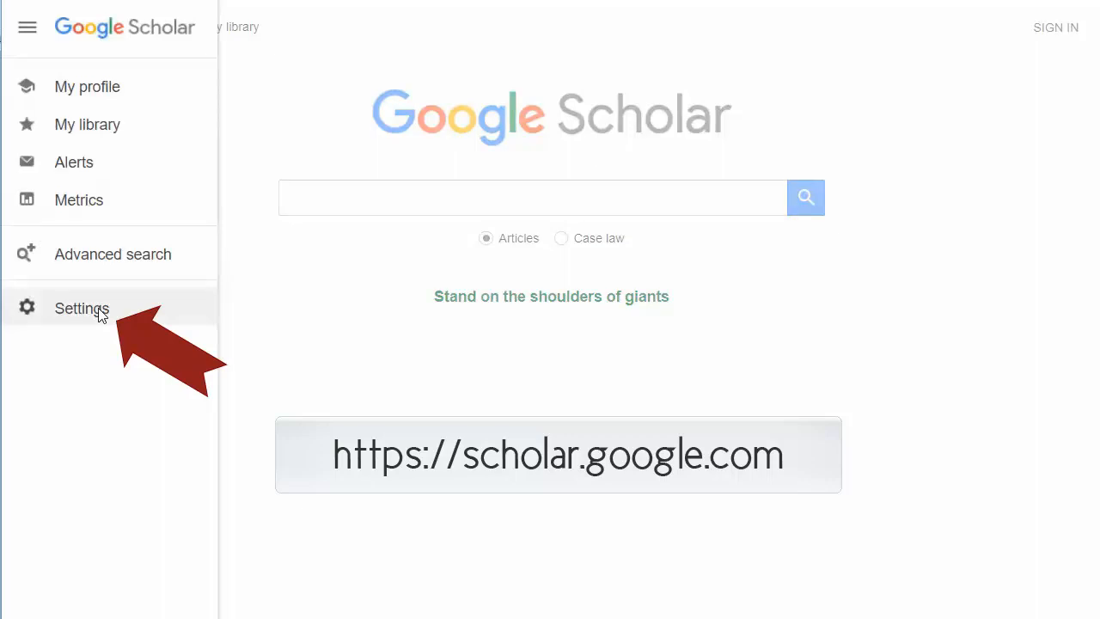
Step: In Library links settings, search 'whitewater' and tick University of Wisconsin-Whitewater - Find It@UW-W
click(82, 309)
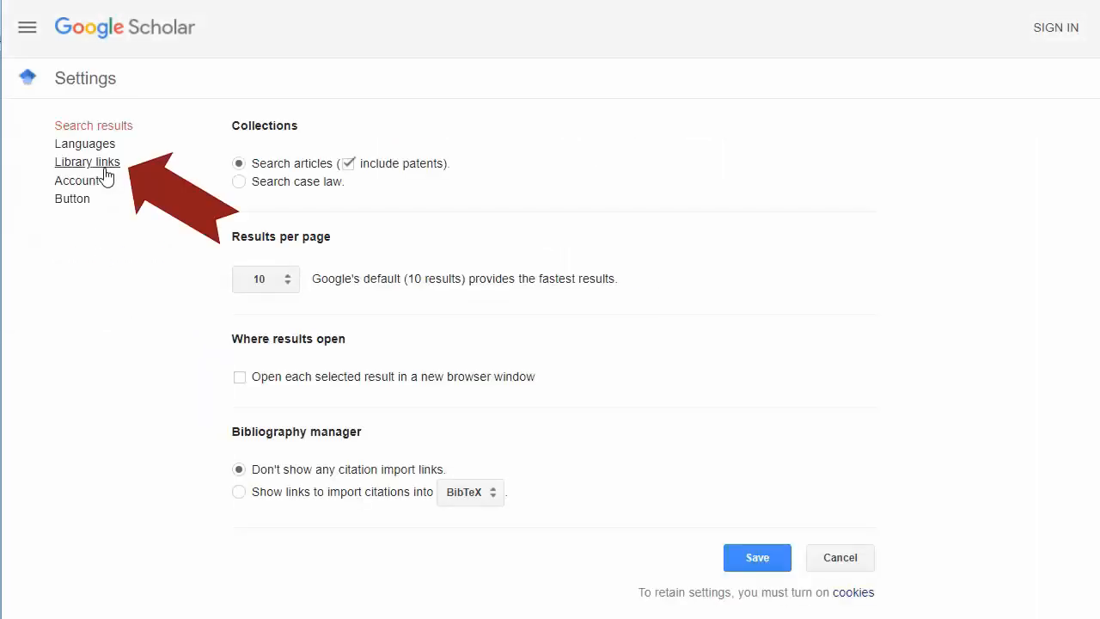
click(87, 161)
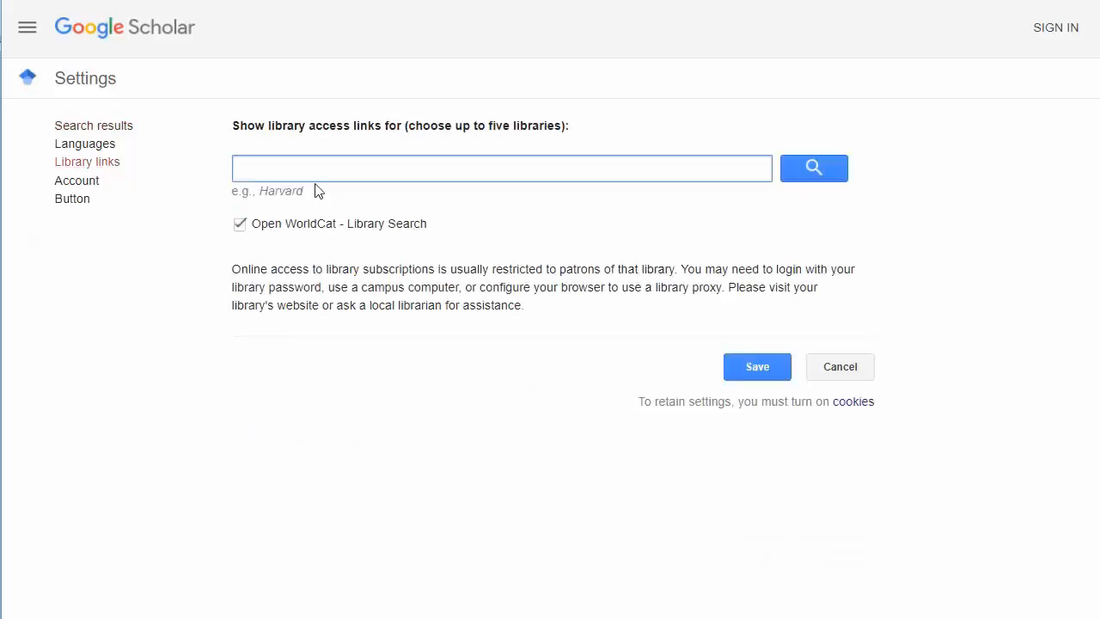
text(whitewater)
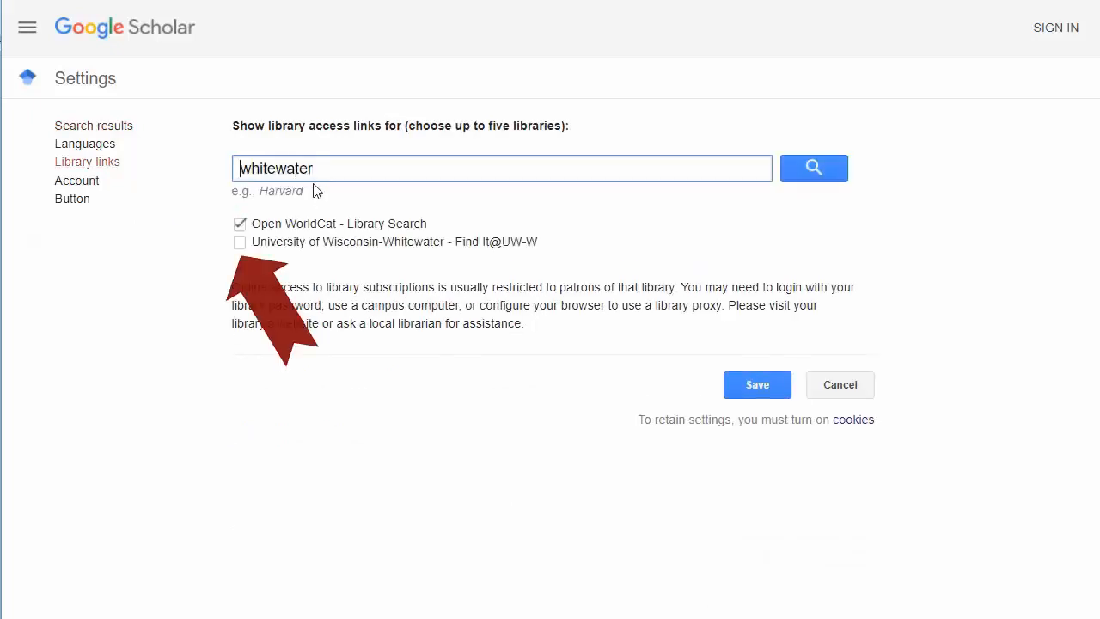
click(240, 241)
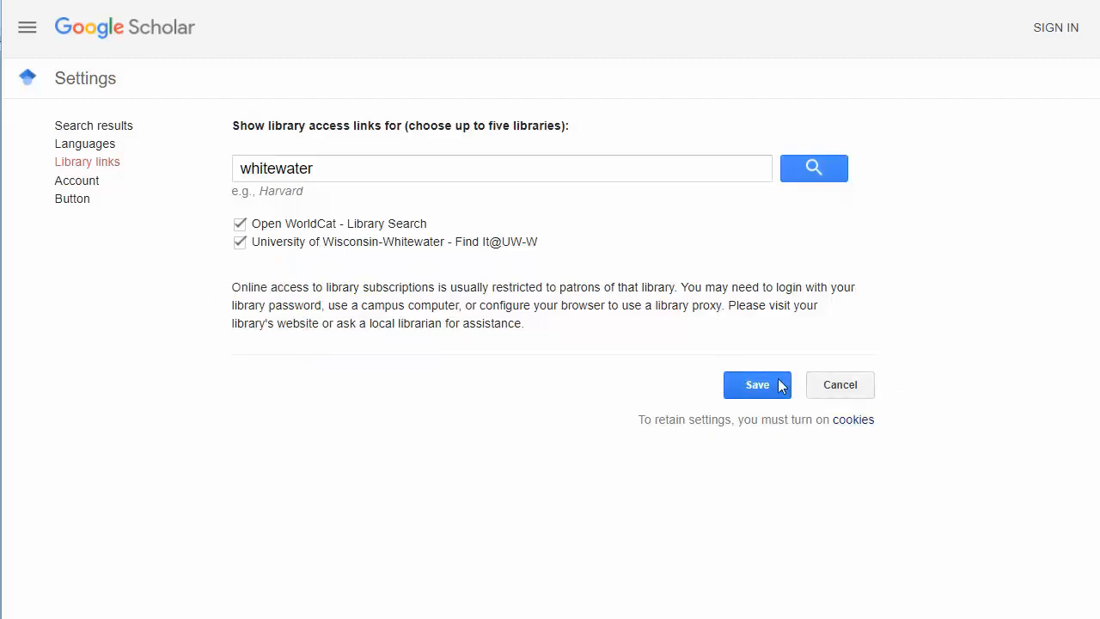
Step: Save library settings and search for "corporate social responsibility" AND customer AND loyalty
click(756, 384)
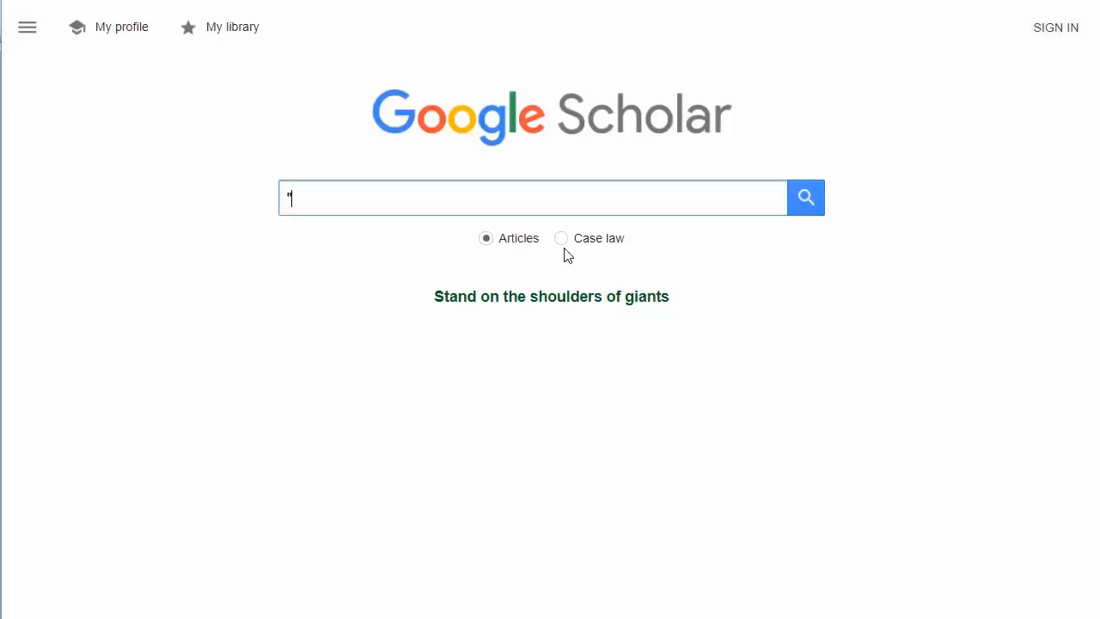
text(corporate social responsibility" AND)
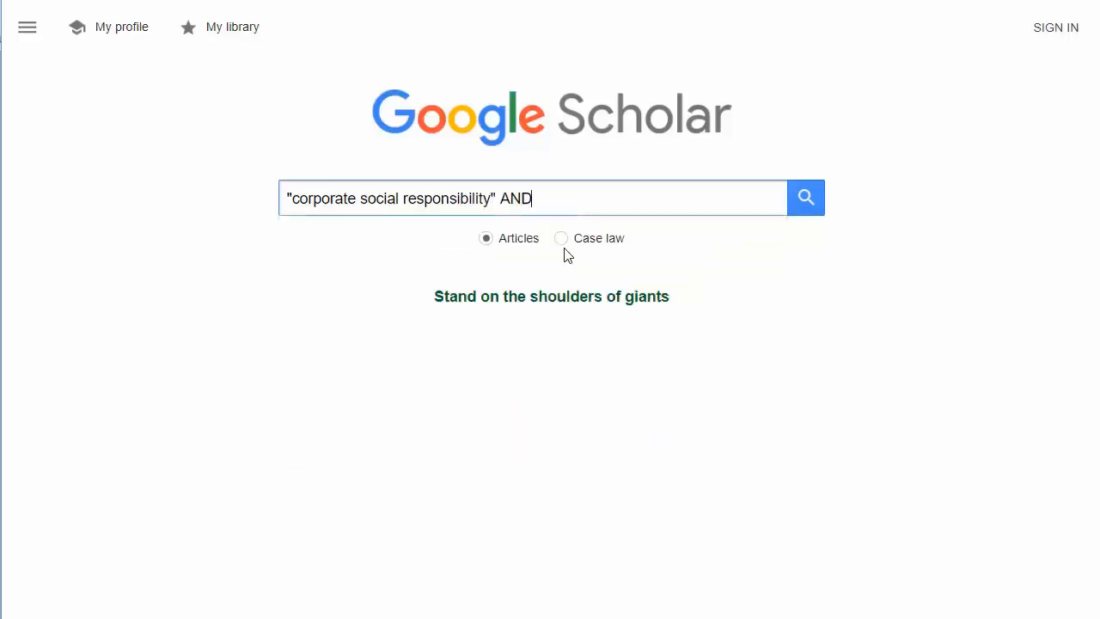
text(customer AND loyalty)
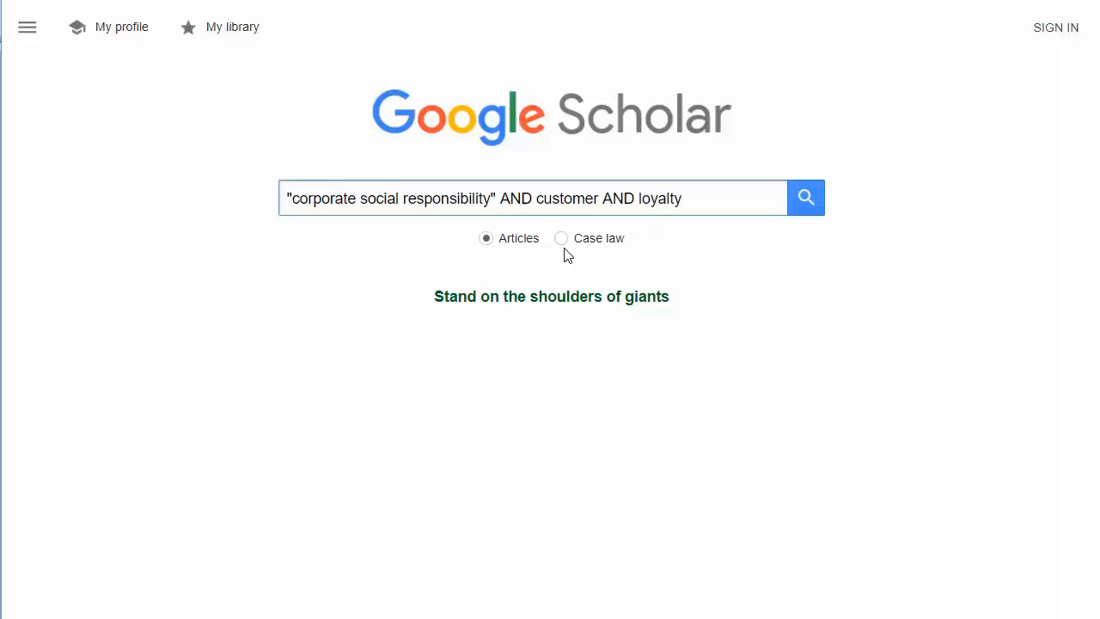
click(805, 198)
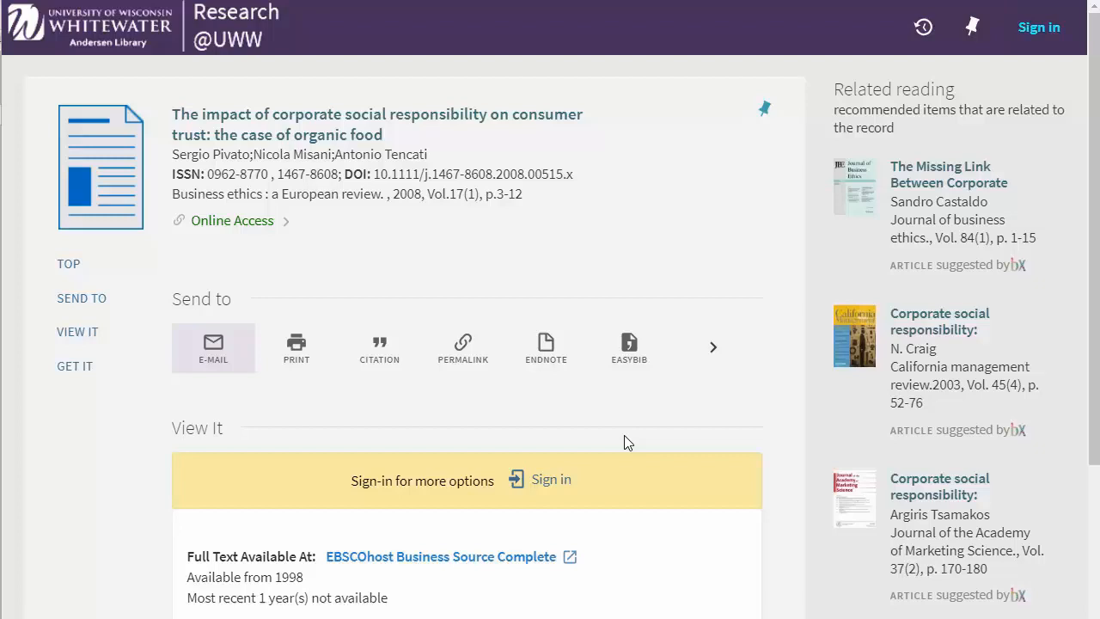
Step: Scroll to the View It section showing EBSCOhost and Wiley full-text options
scroll(down, 3)
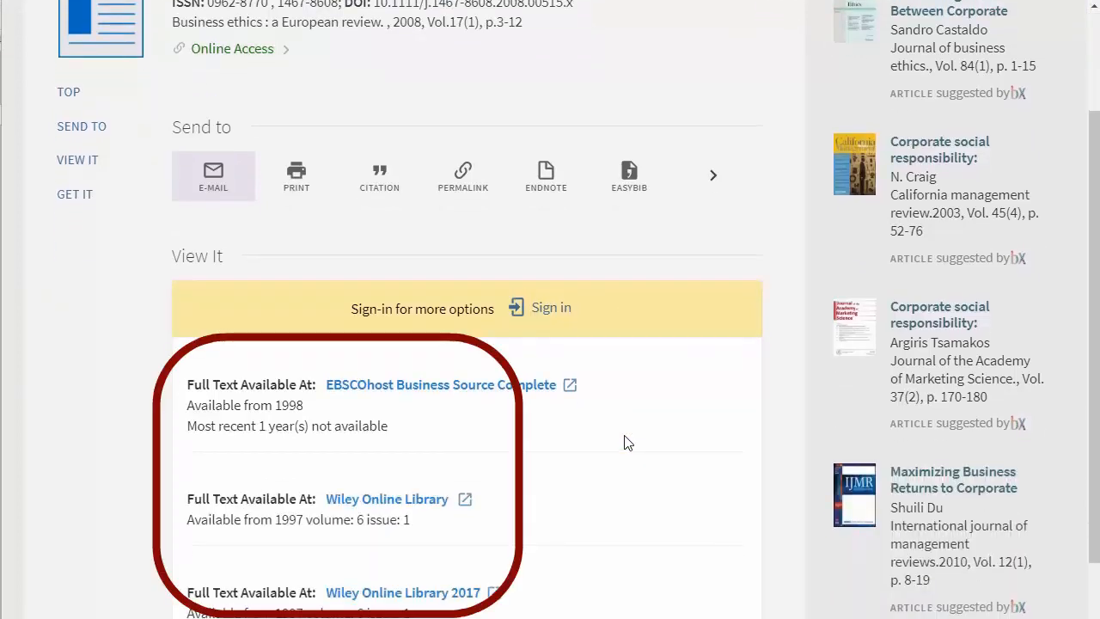
mouse_move(570, 384)
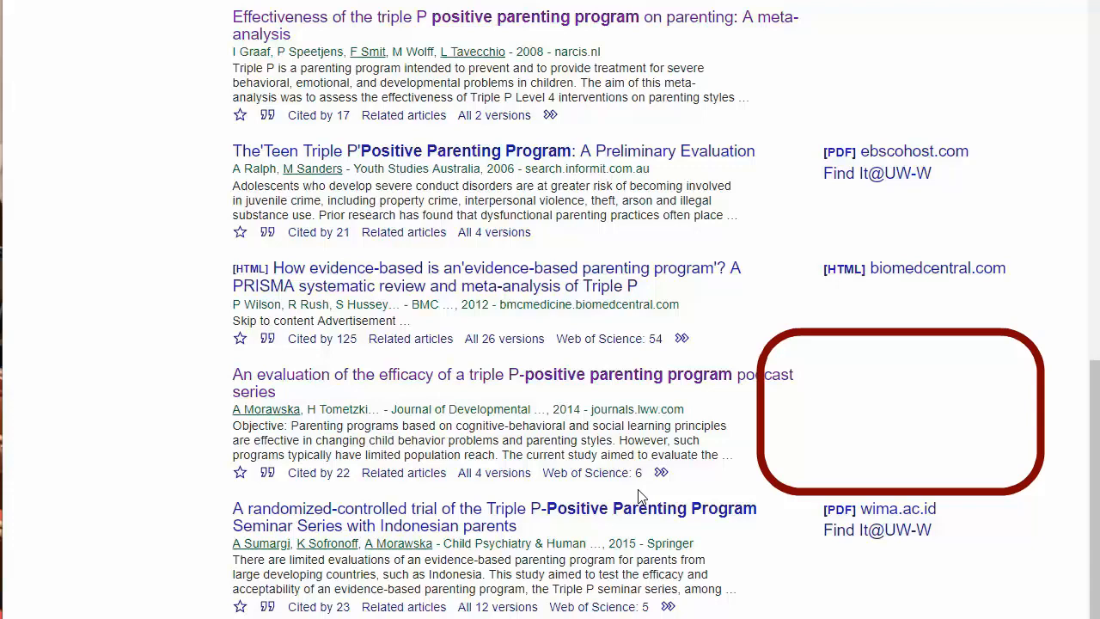
mouse_move(649, 491)
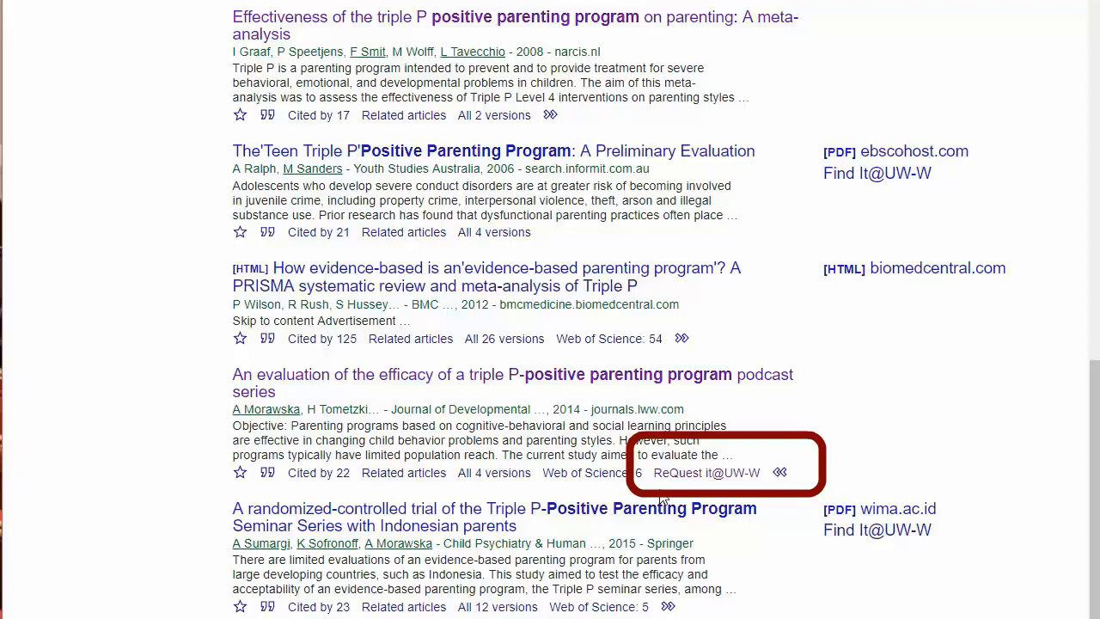
Step: Follow ReQuest it@UW-W for the Triple P podcast series evaluation article
click(706, 473)
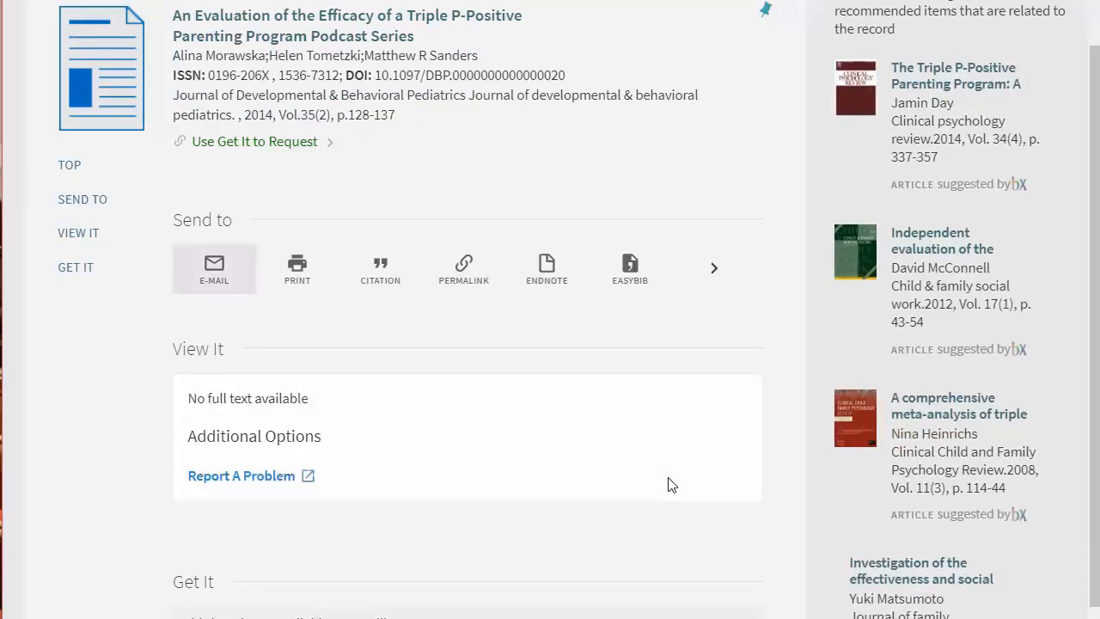
Step: Start a Document Delivery/ILLiad request for the Triple P podcast series article
scroll(down, 3)
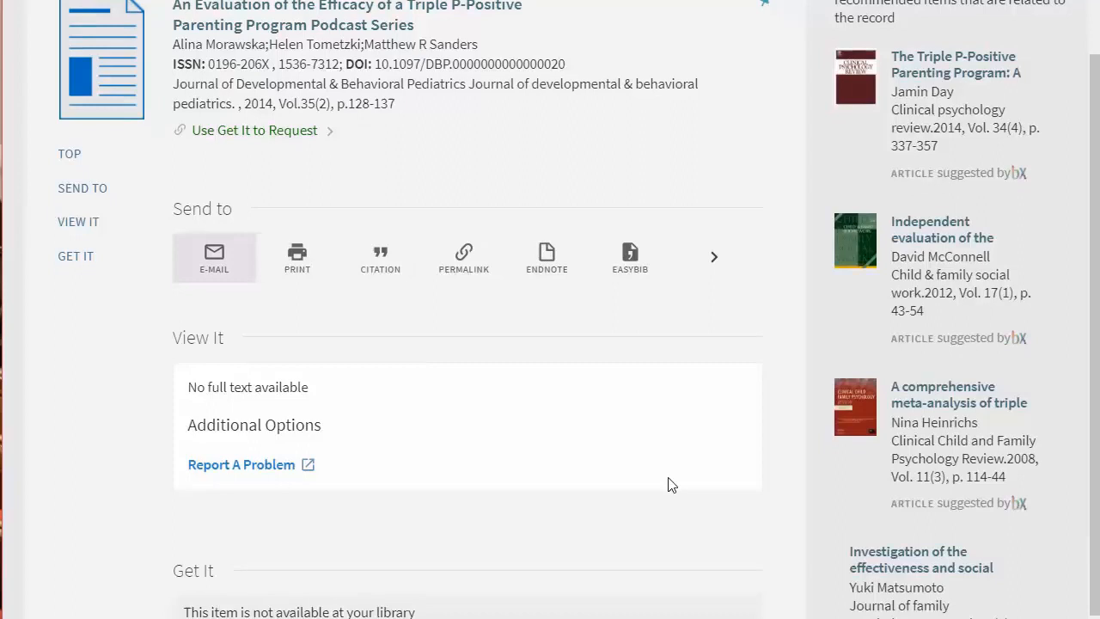
scroll(down, 3)
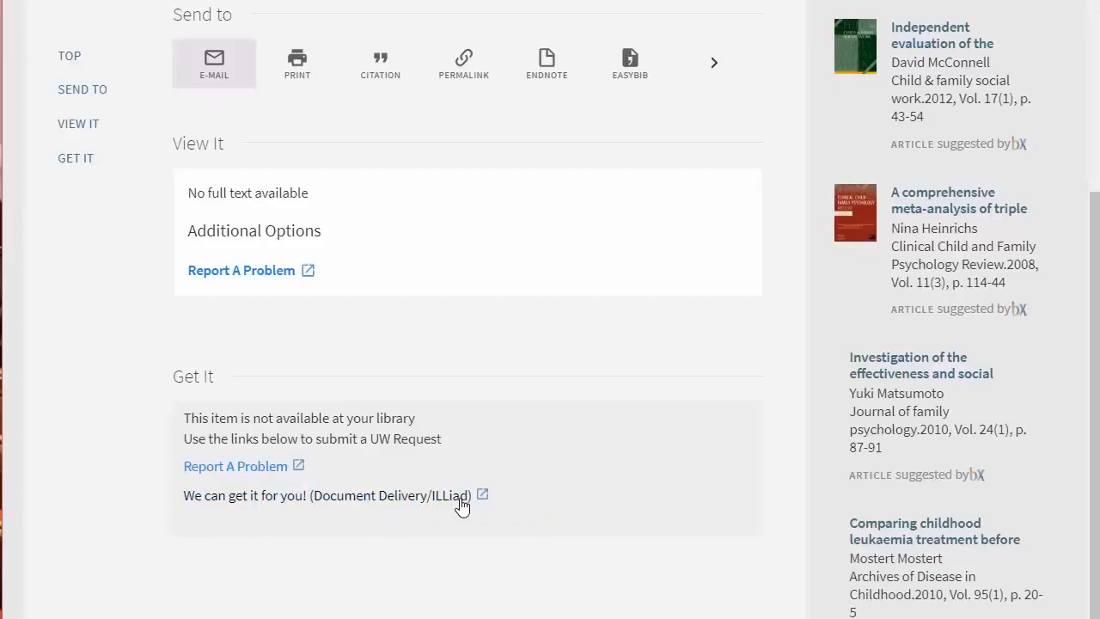
click(326, 495)
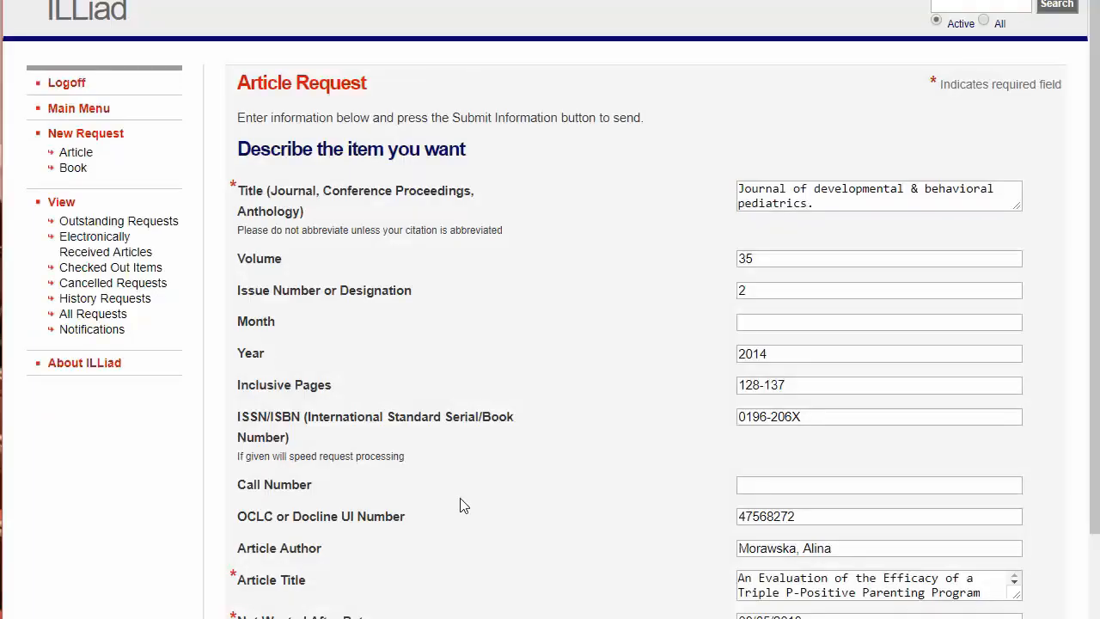
scroll(down, 3)
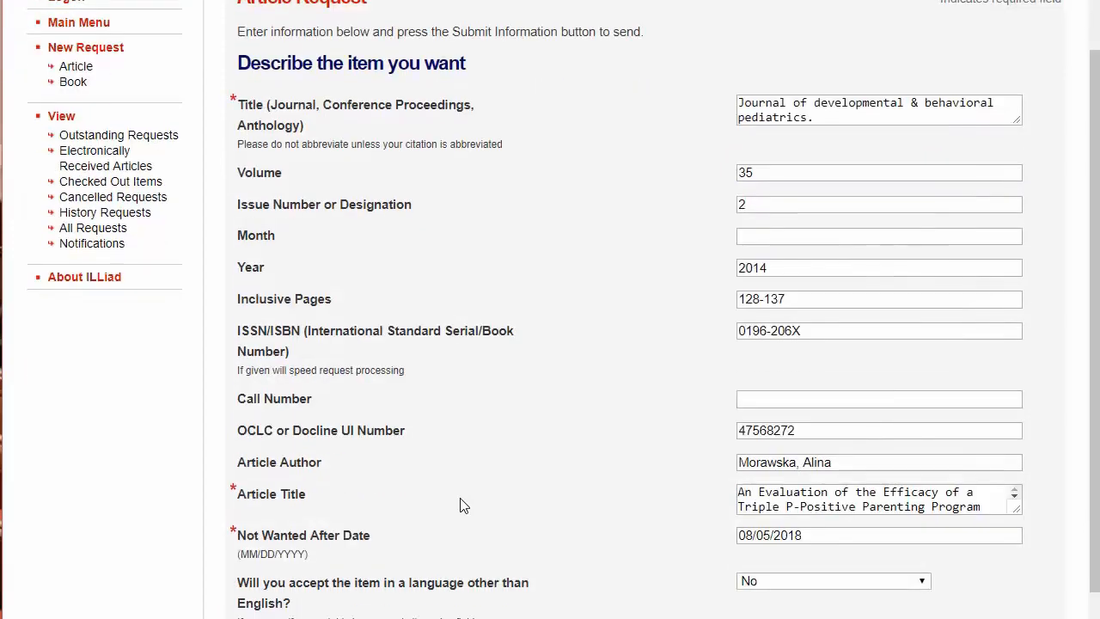
scroll(down, 3)
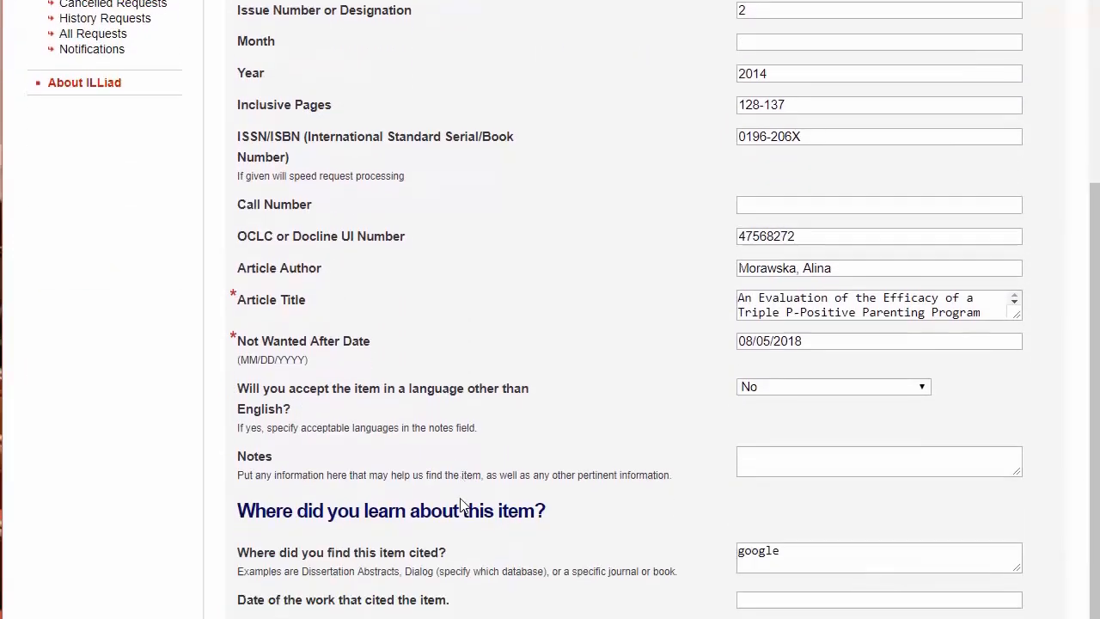
scroll(down, 3)
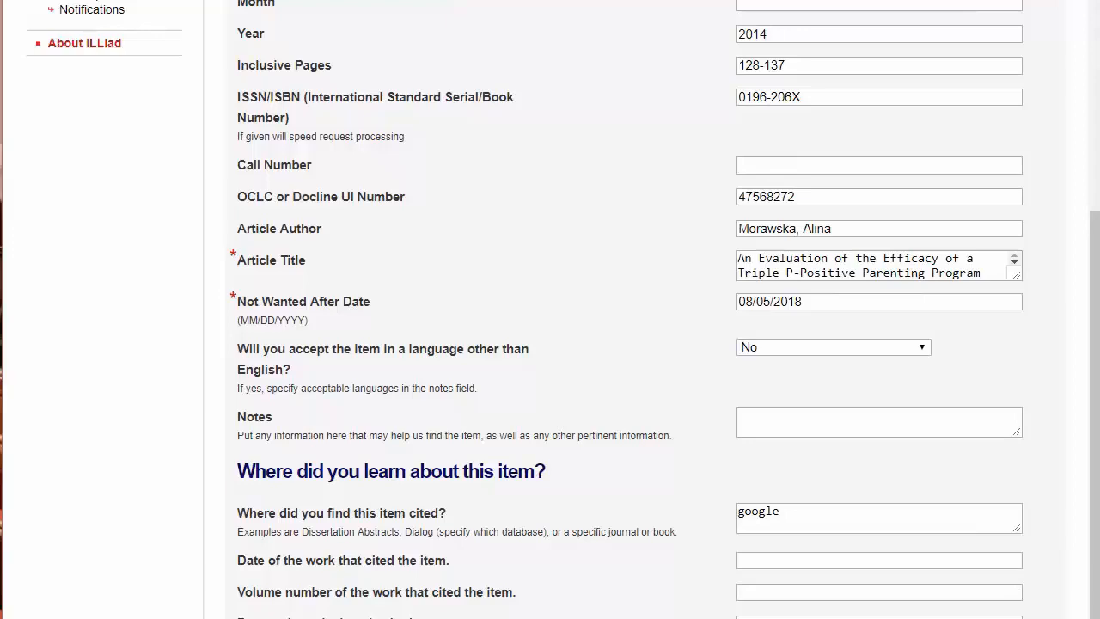